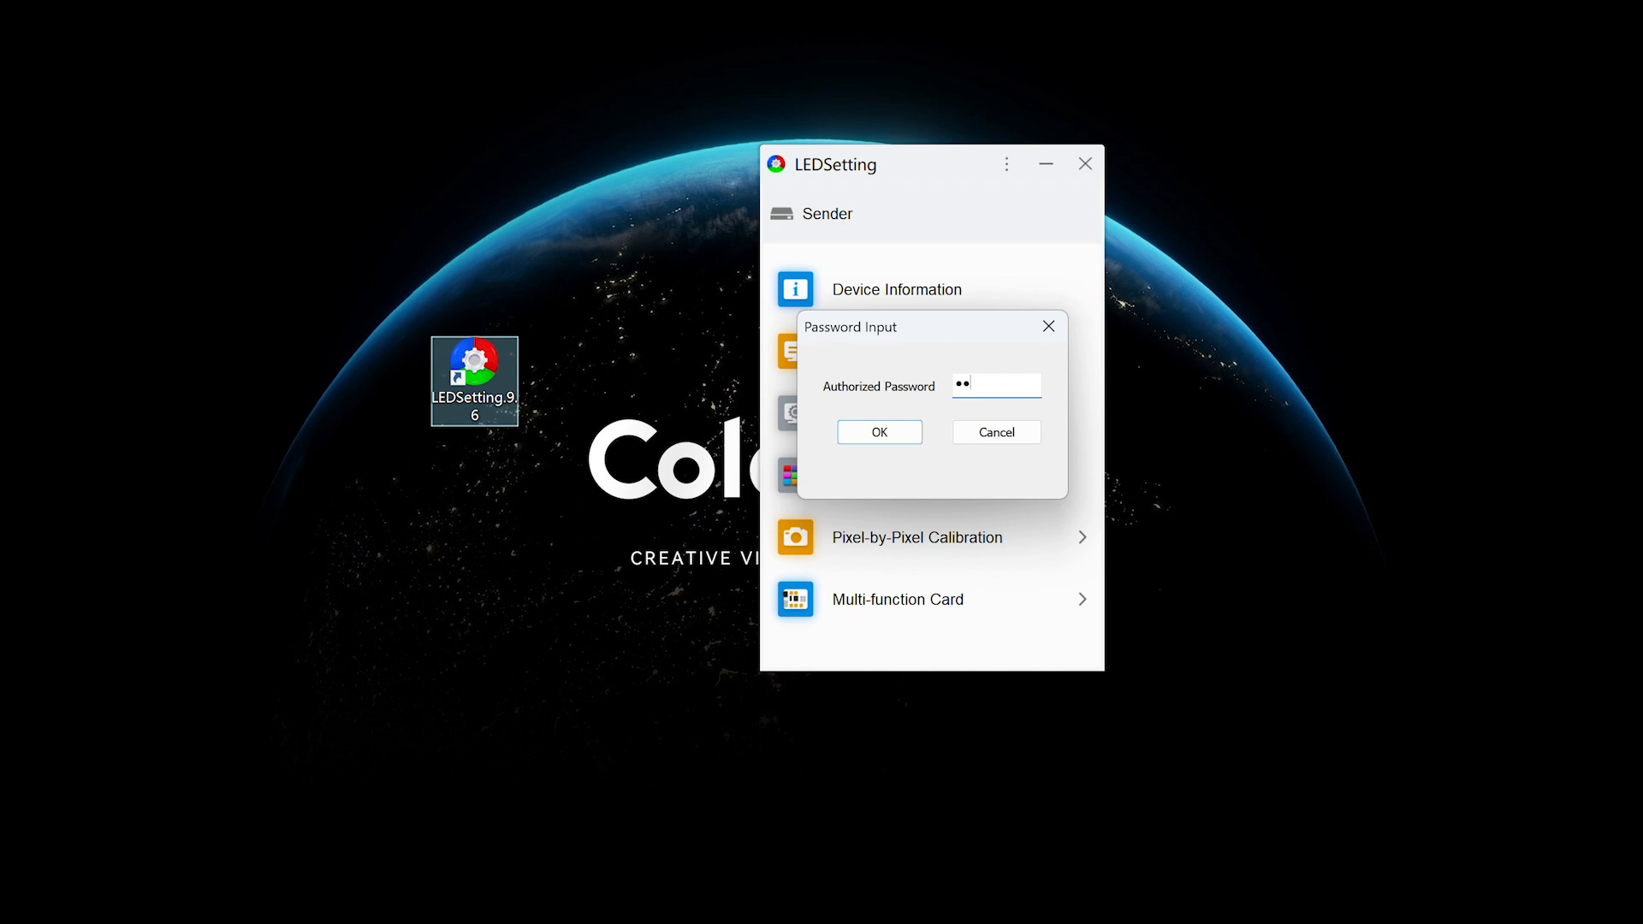
- Confirm the authorized password to reach the Screen Configuration window
click(878, 431)
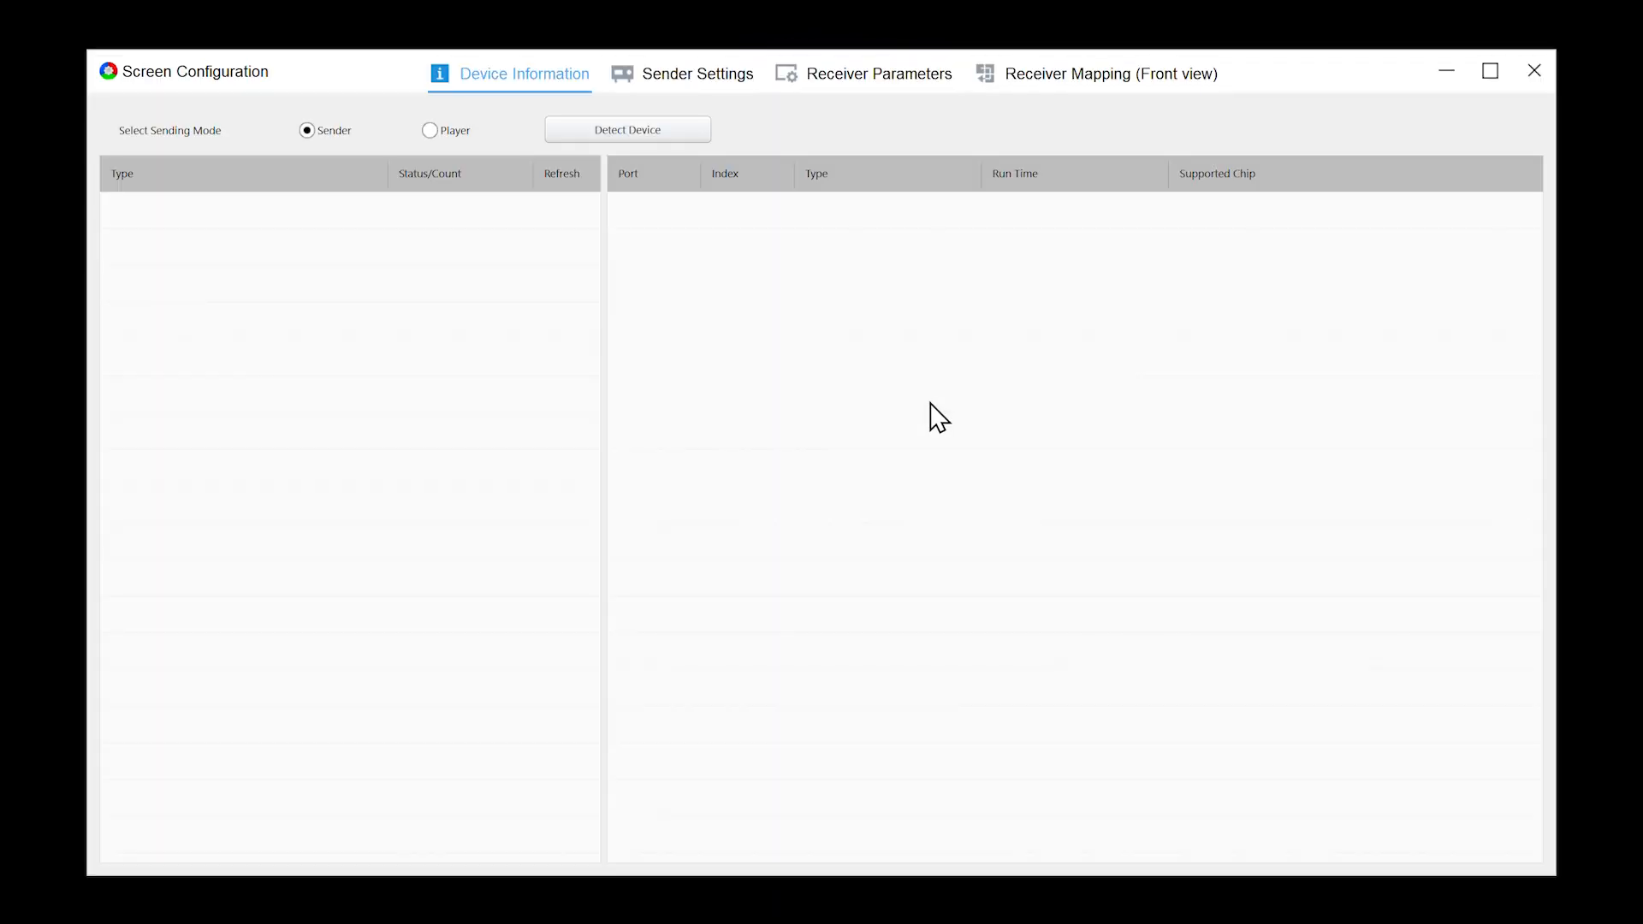
- Open the Receiver Mapping view to lay out a 6×4 grid of 128×128 receivers
click(1109, 74)
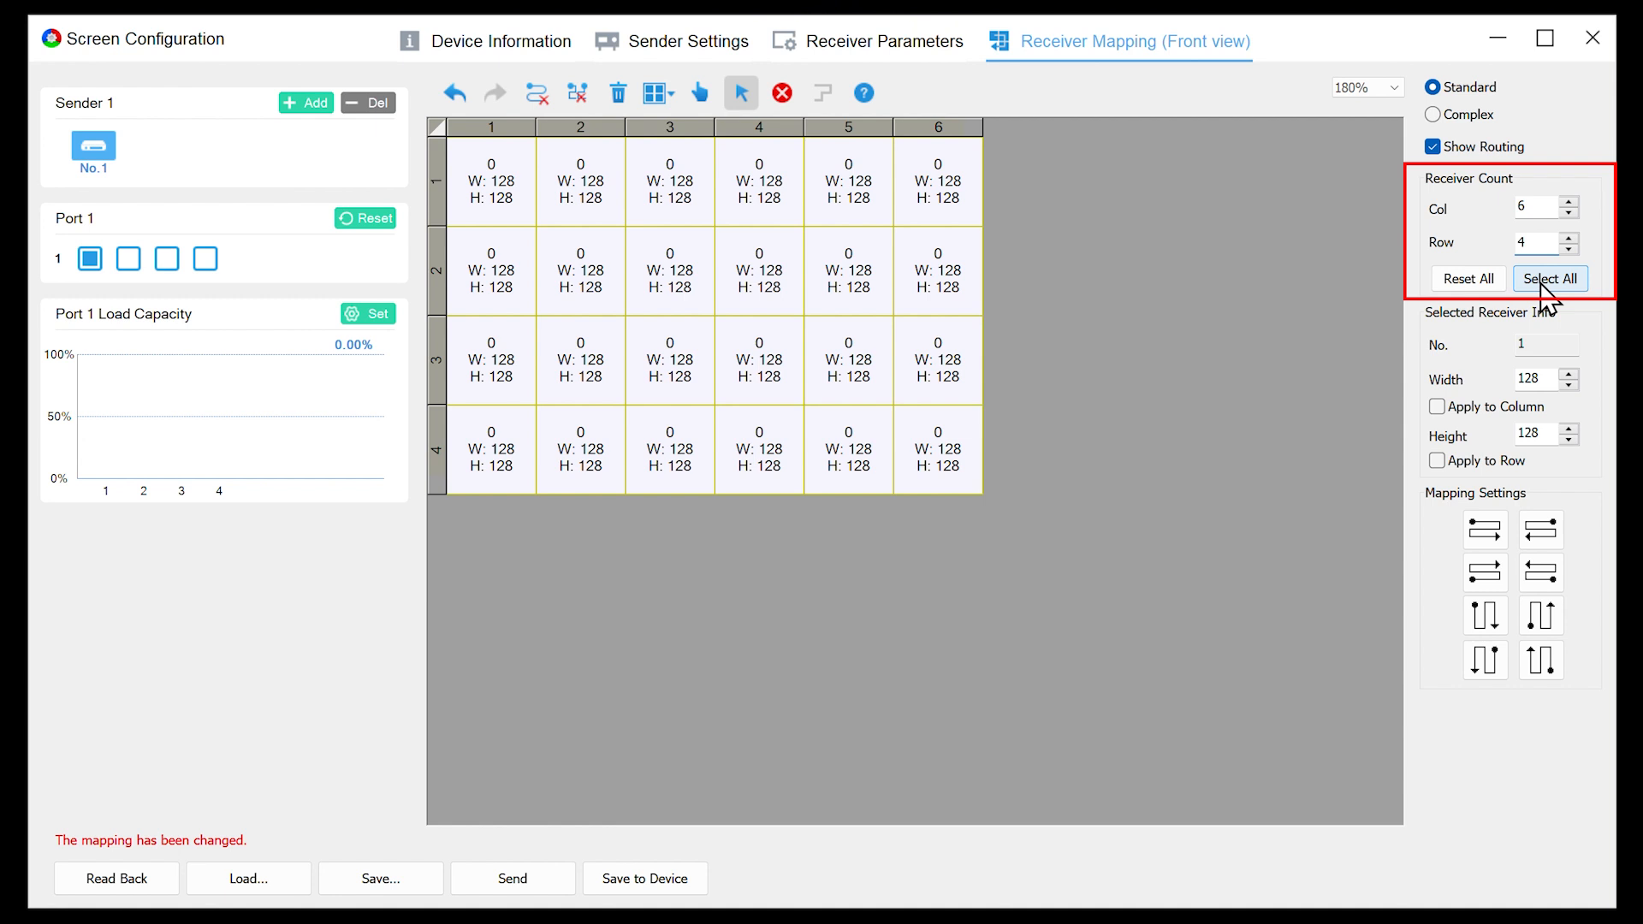
- Select all receiver cards and set their size to 320 wide by 240 high
click(1550, 279)
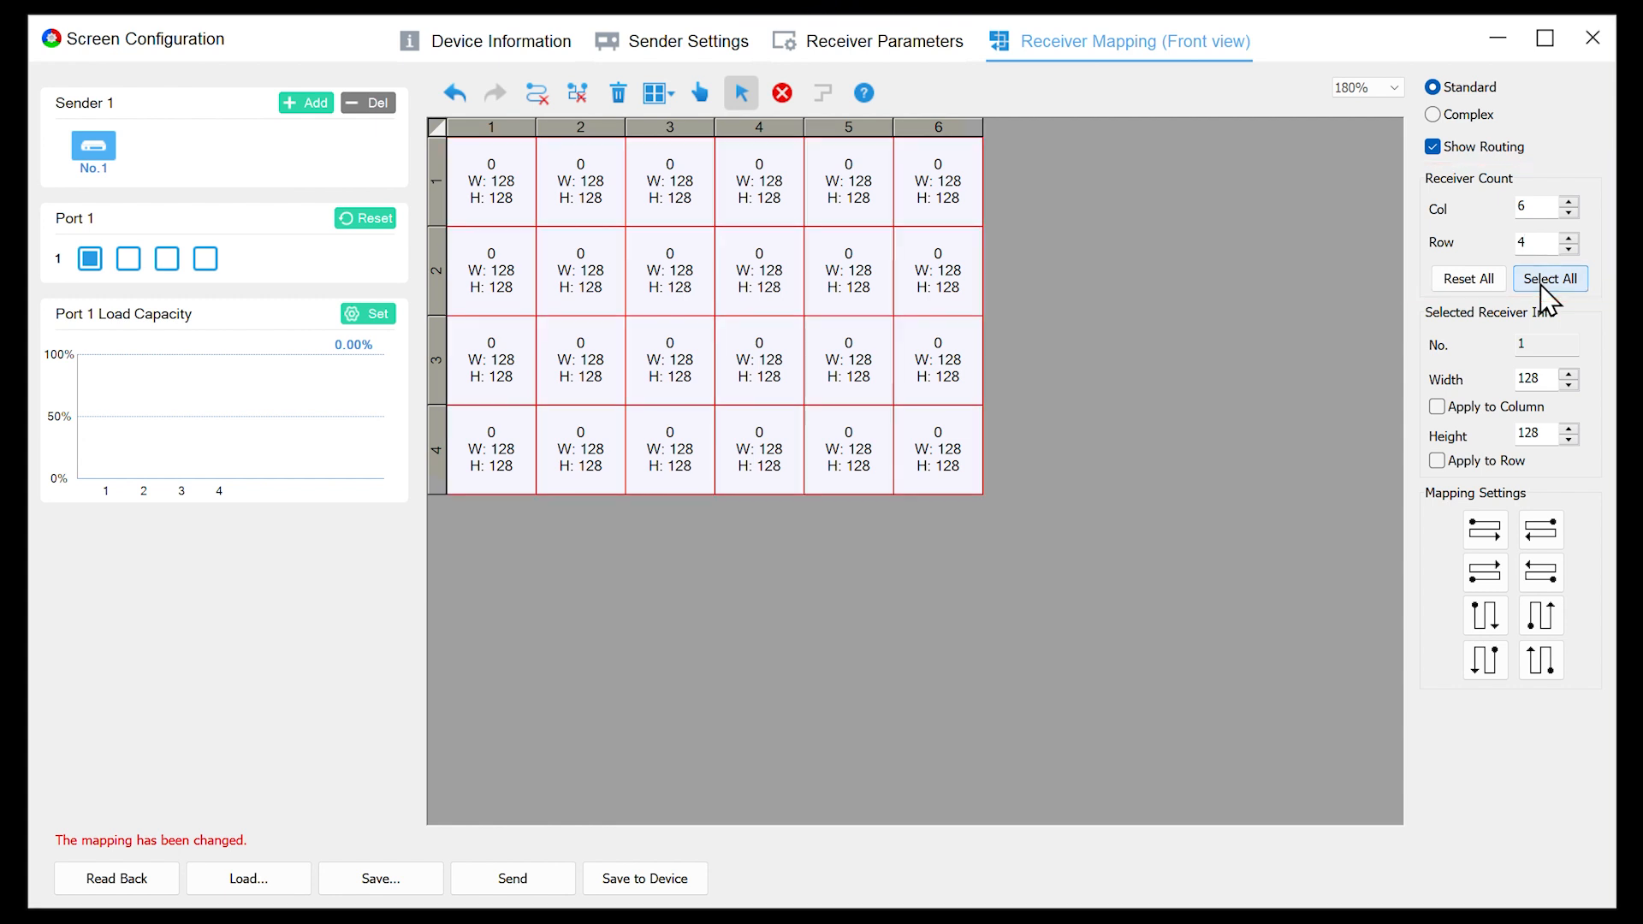
mouse_move(1545, 385)
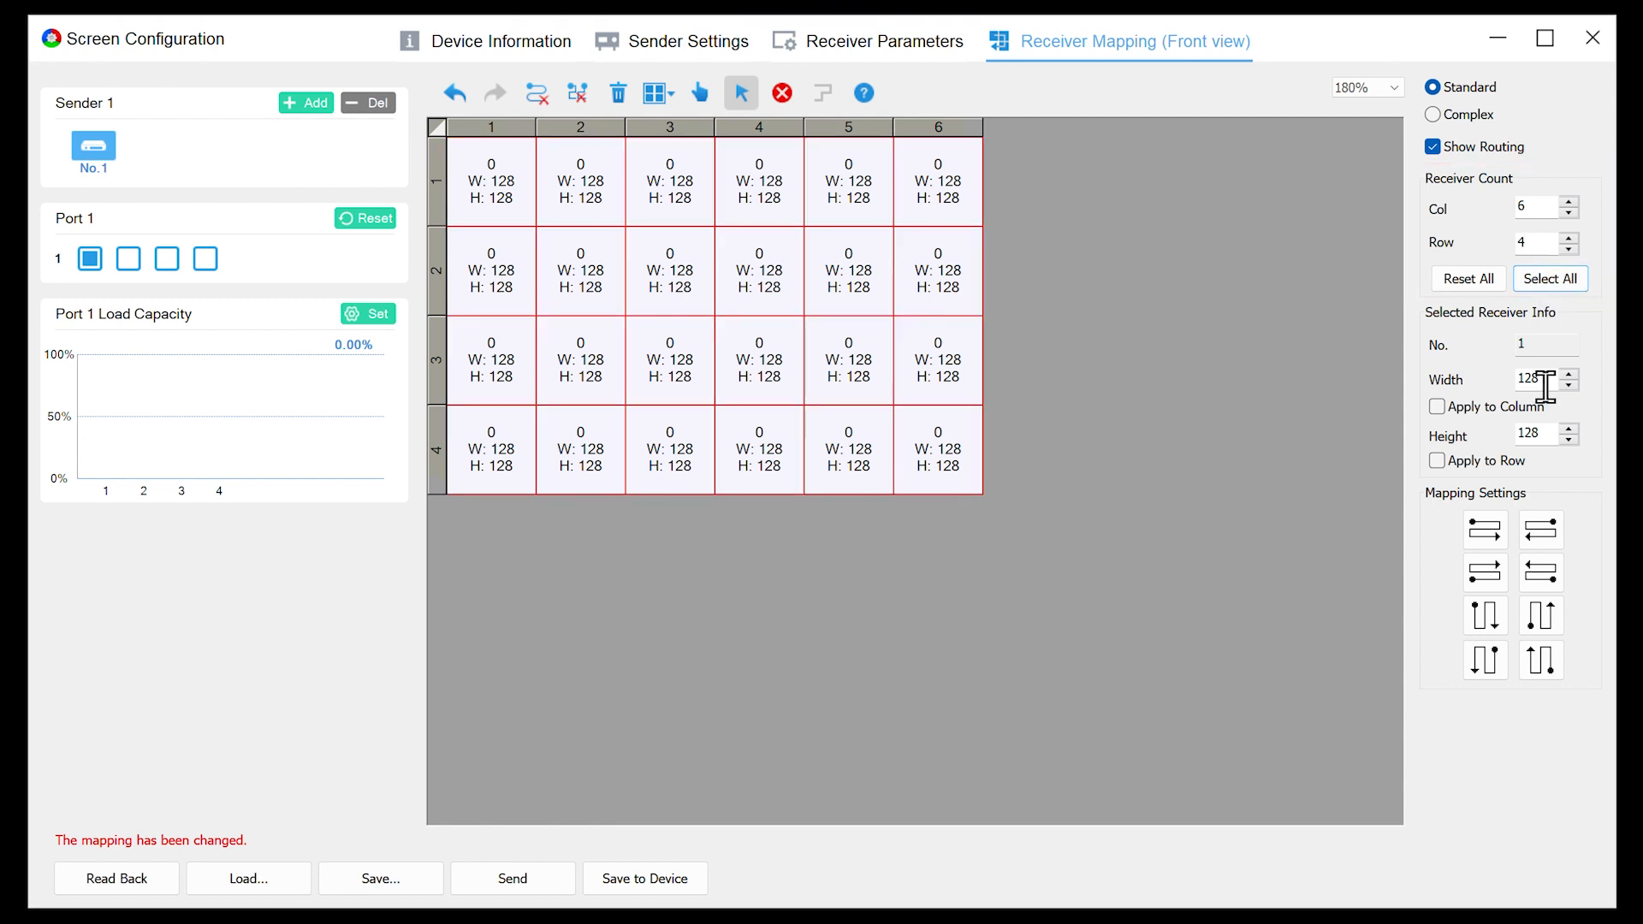
triple_click(1531, 379)
text(320)
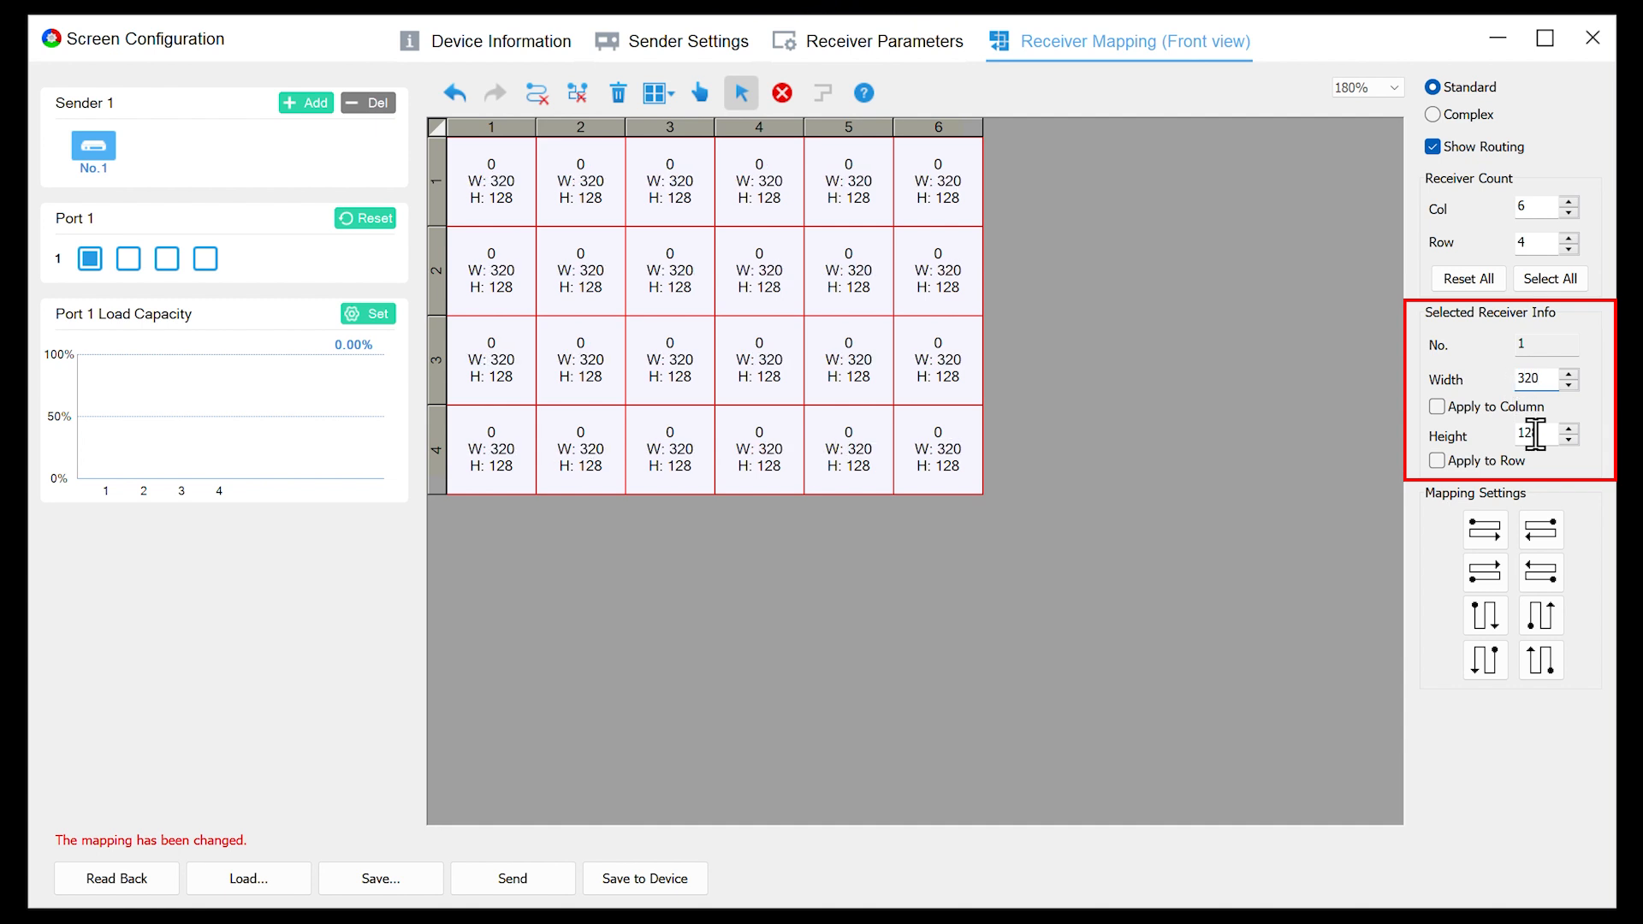
triple_click(1533, 434)
text(240)
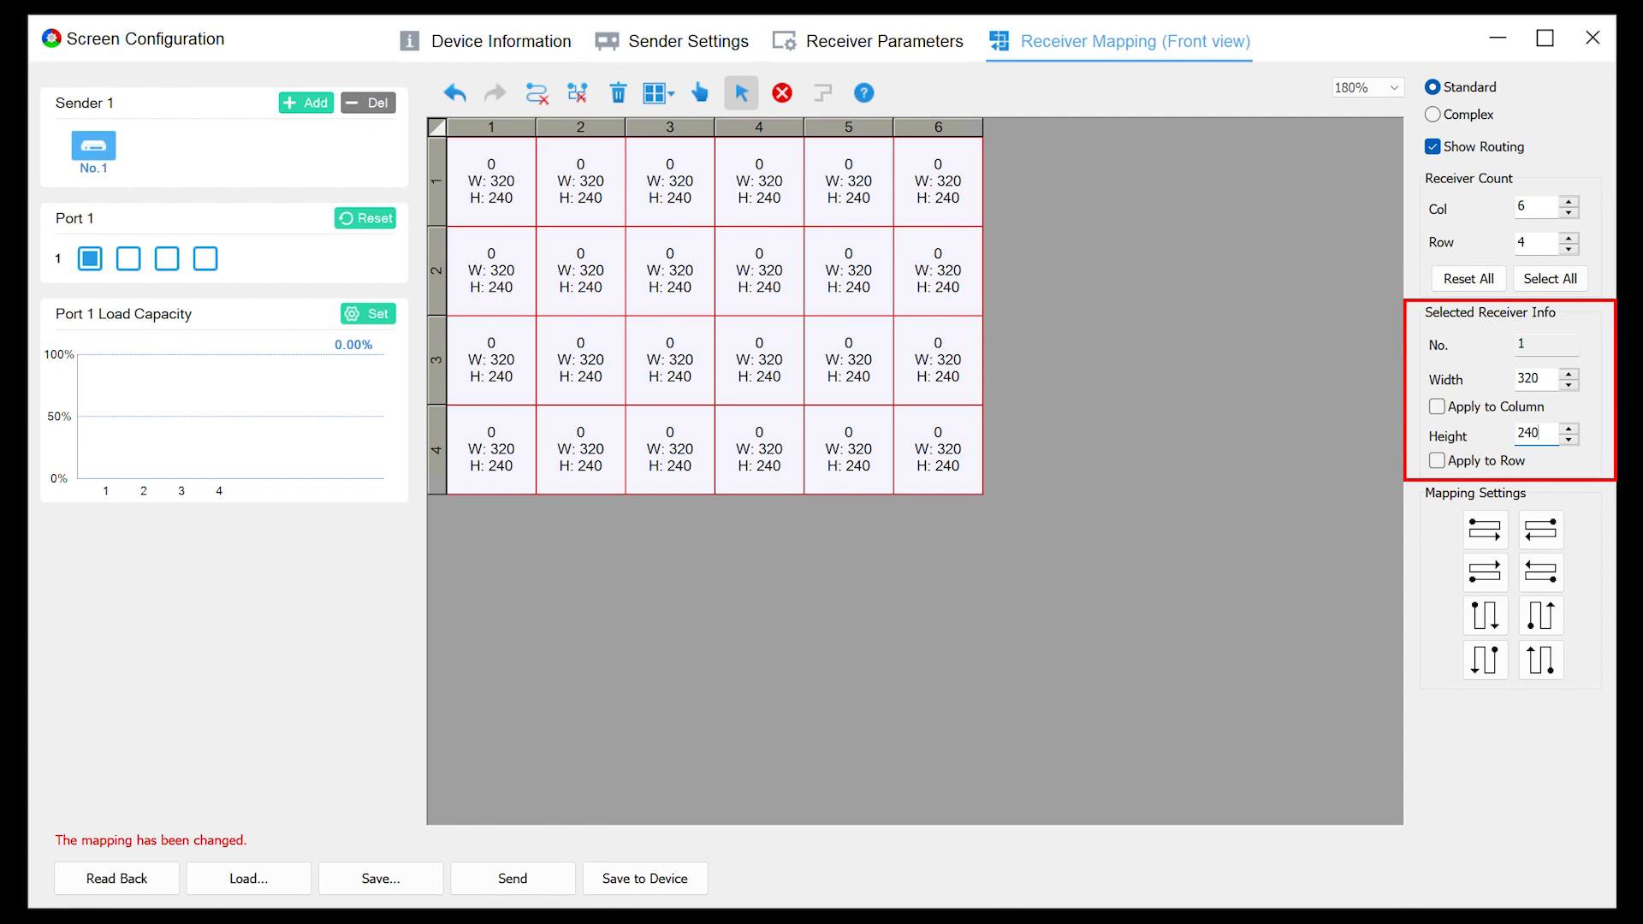
mouse_move(493, 462)
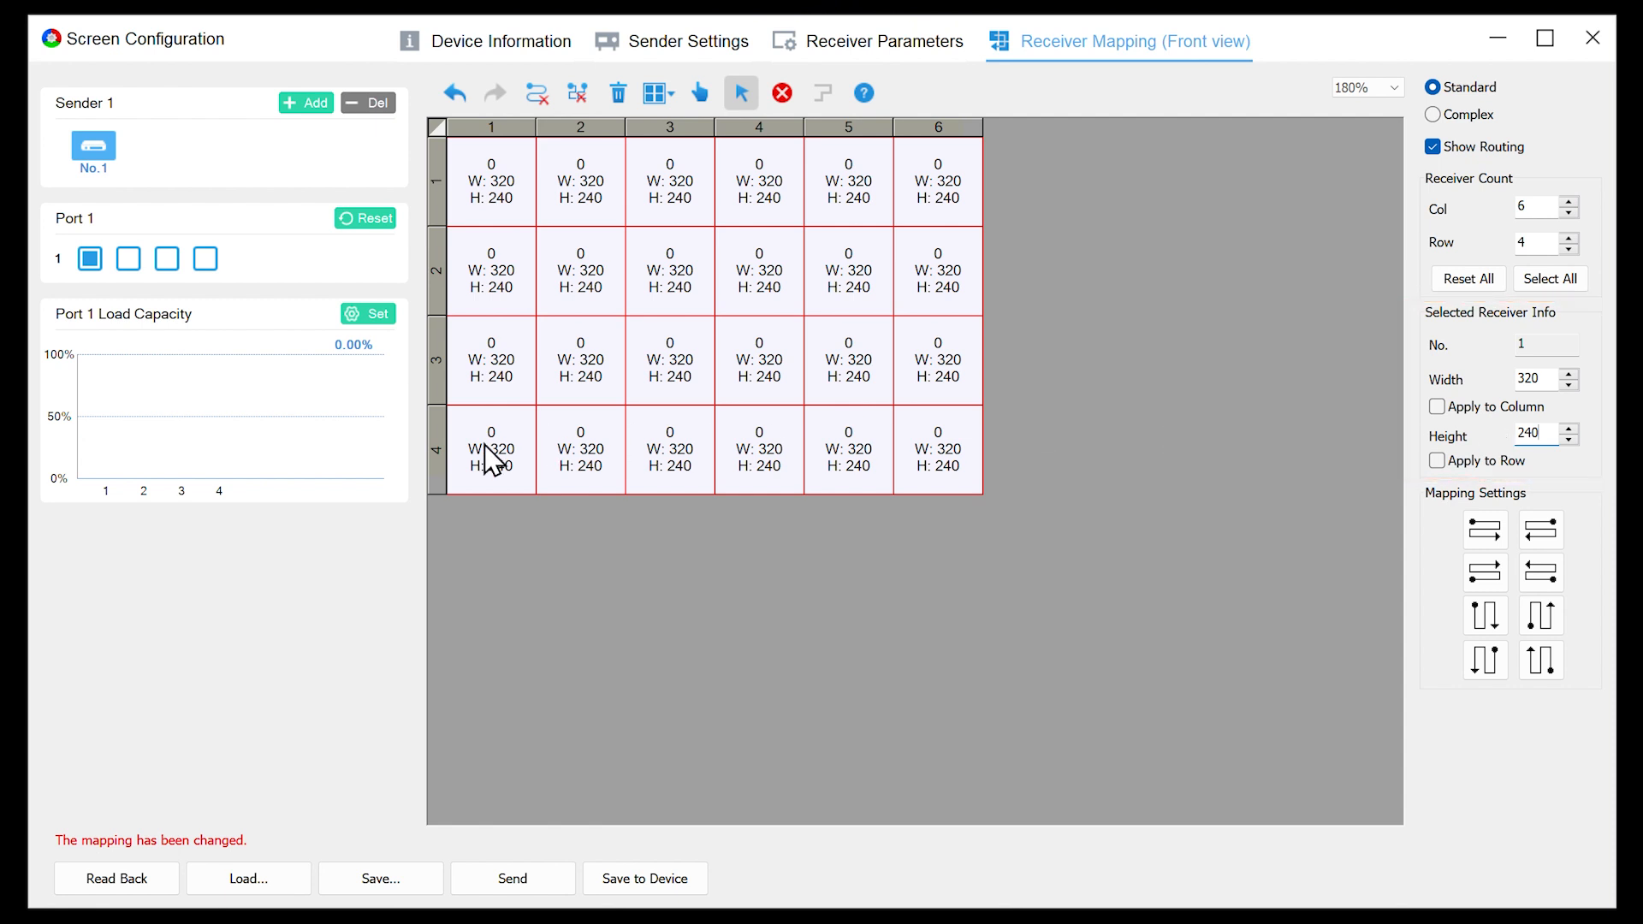
- Set the bottom-left card (row 4, column 1) to 128 wide
click(490, 448)
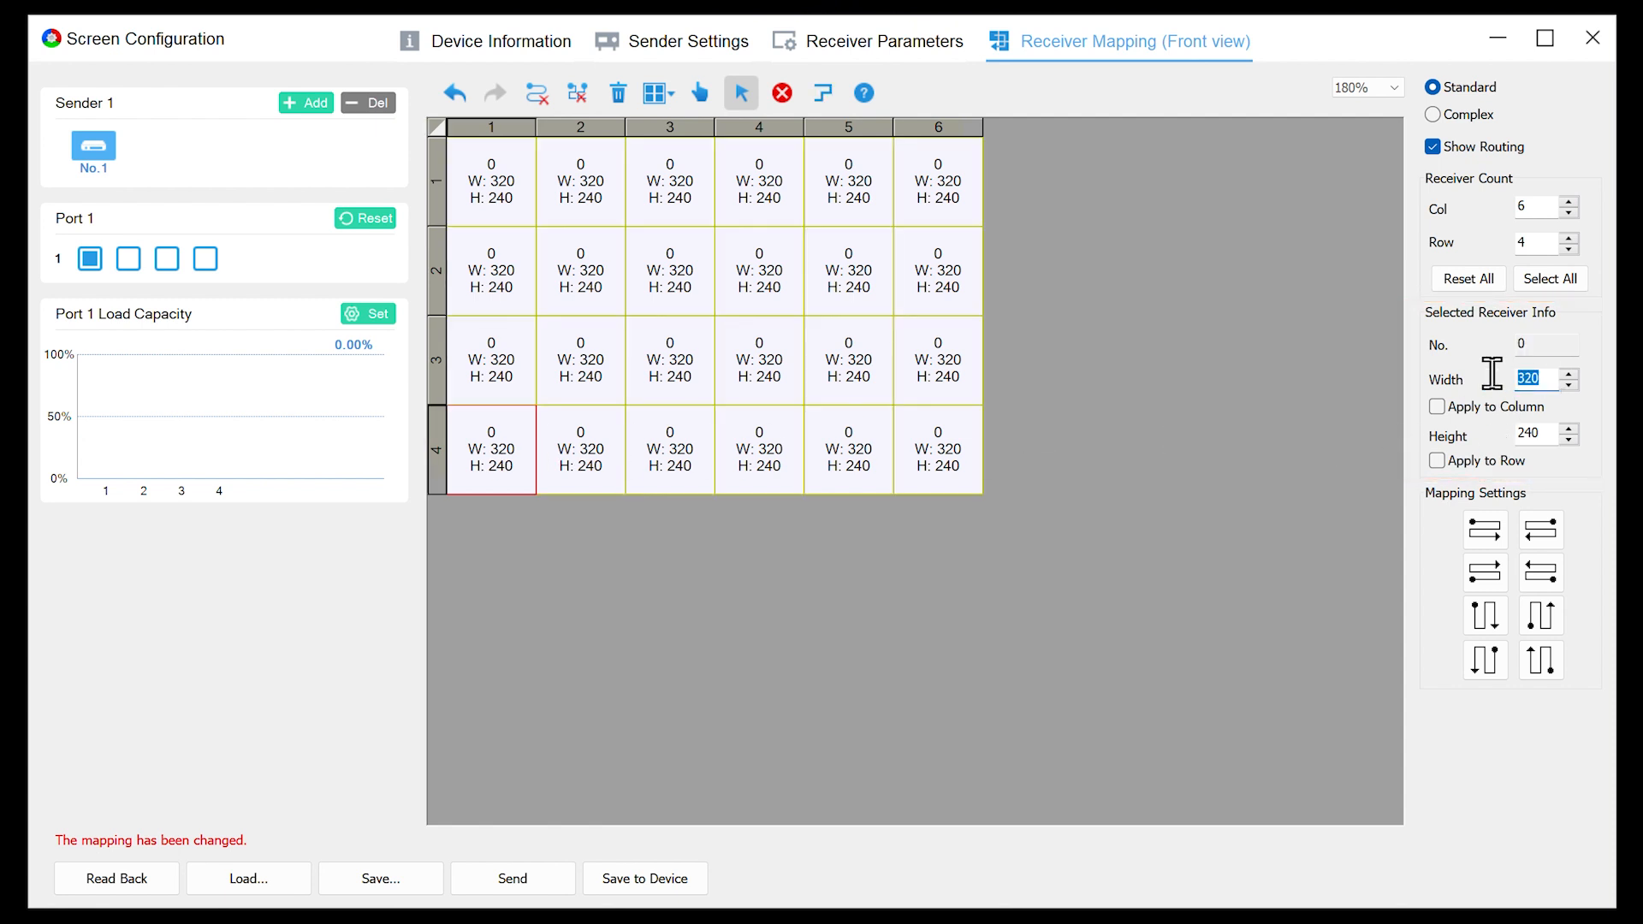
text(128)
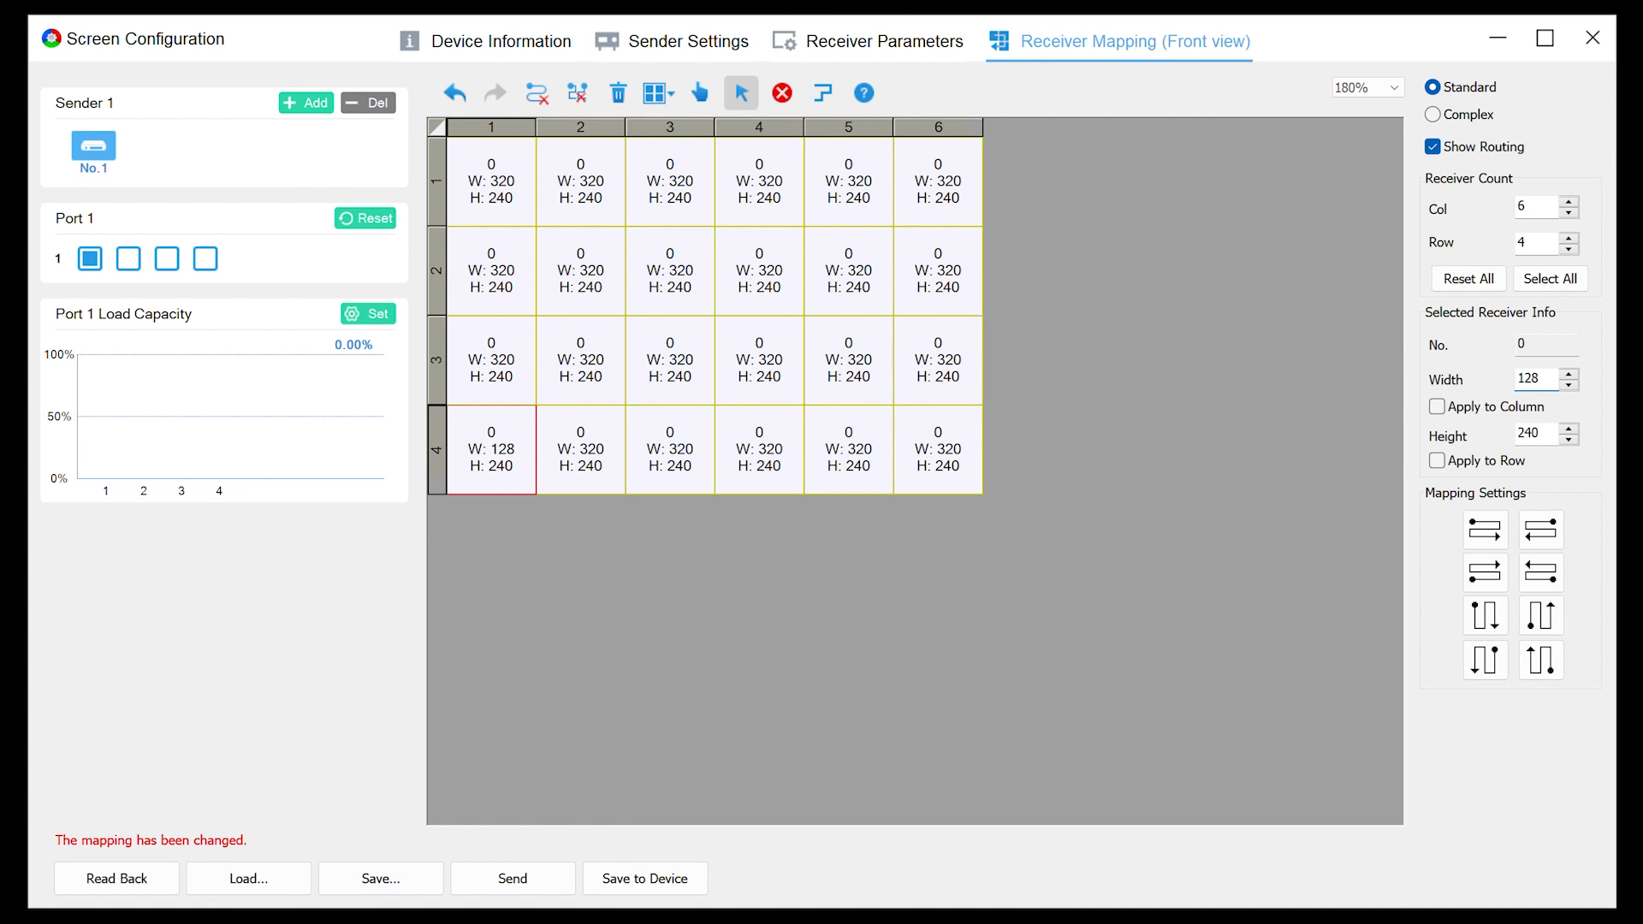
click(1363, 88)
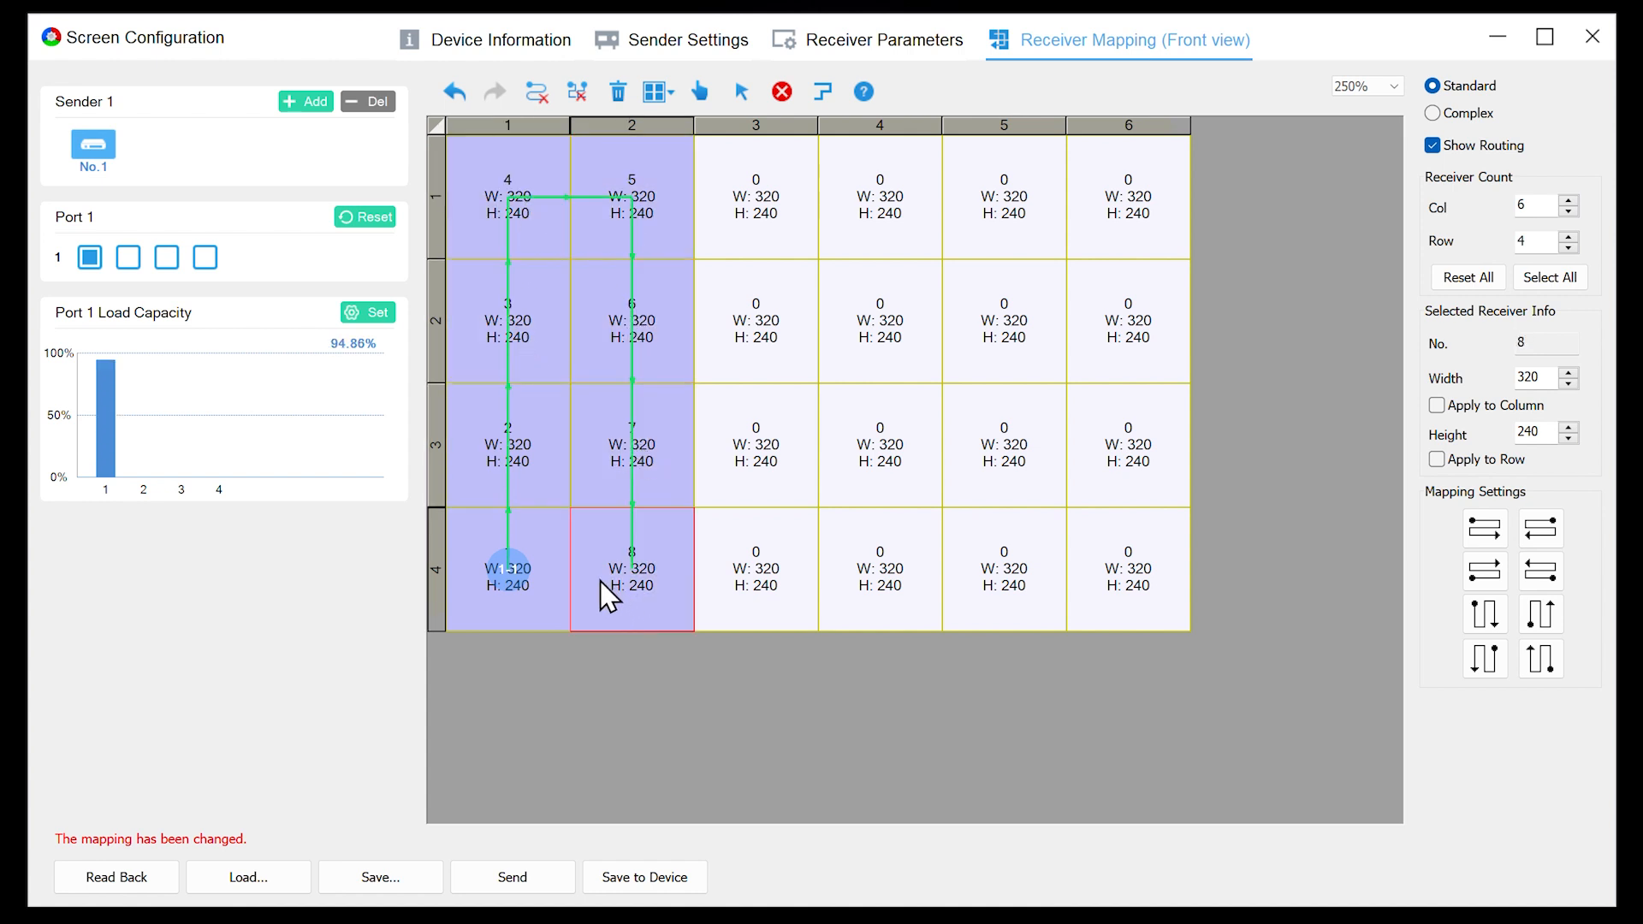
mouse_move(126, 472)
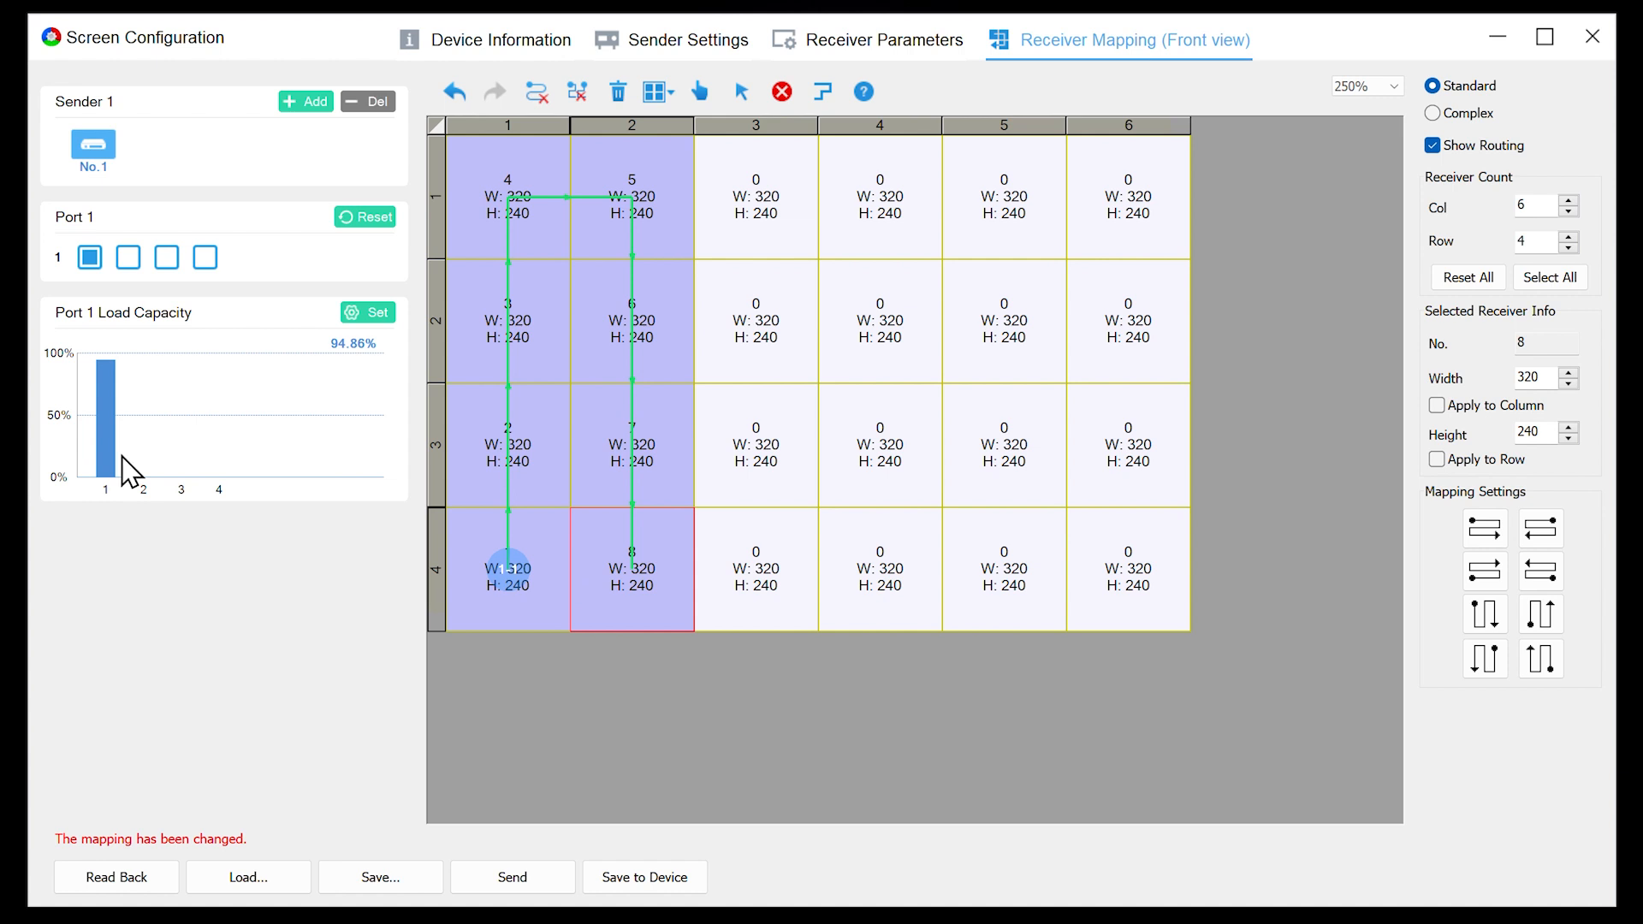
- Extend port 1's serpentine route through the column-2 cards into column 3
click(755, 569)
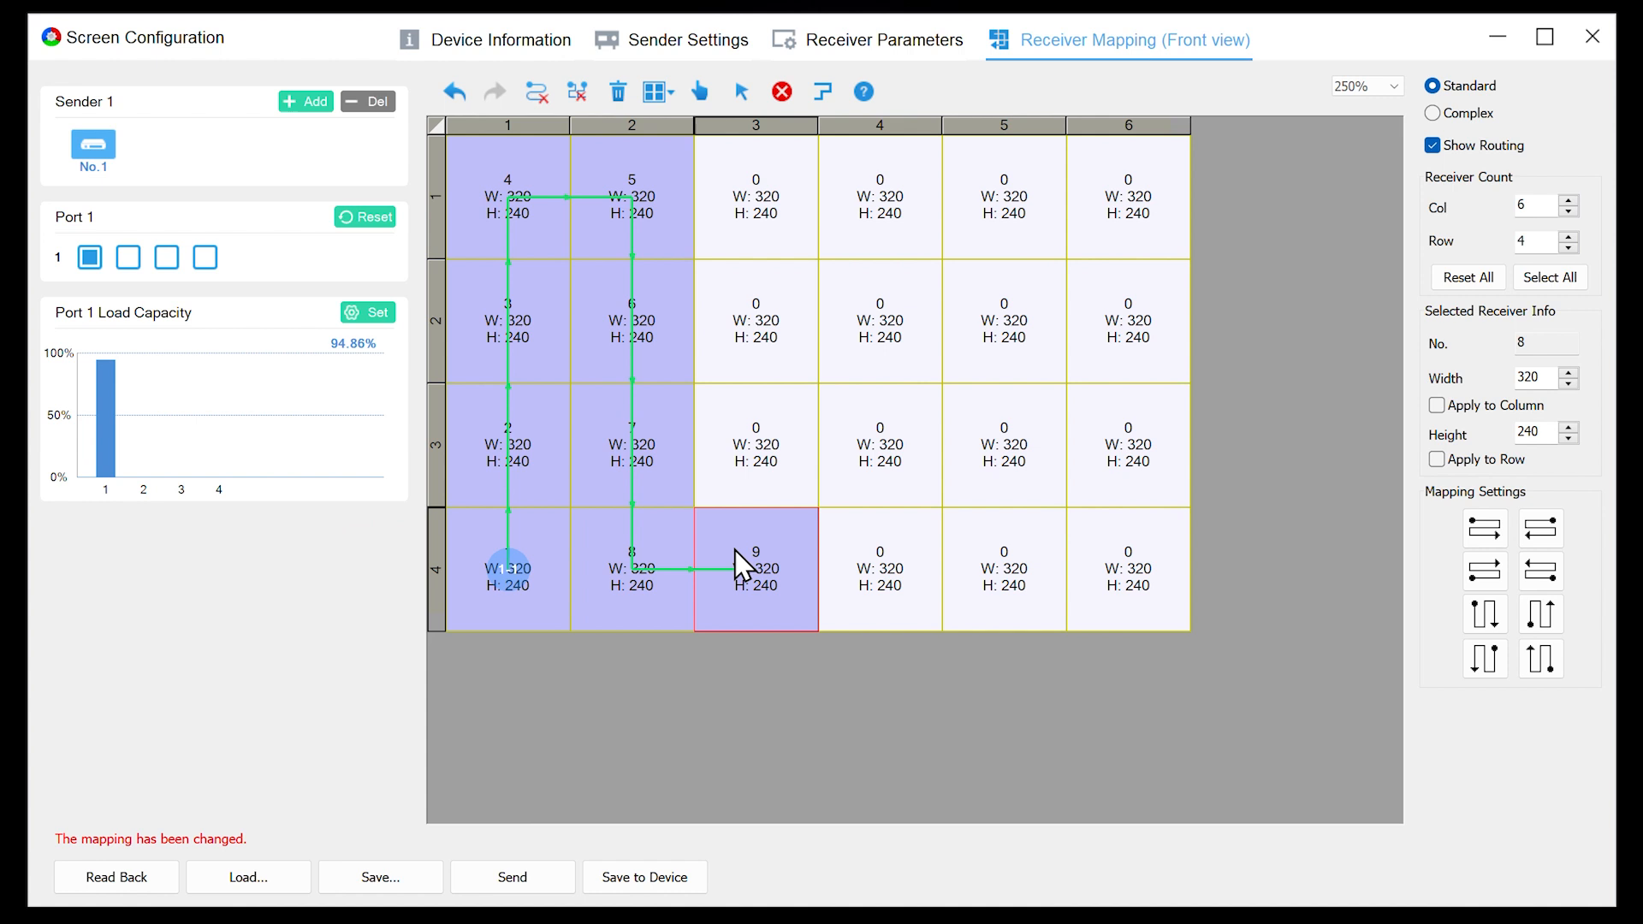
click(754, 569)
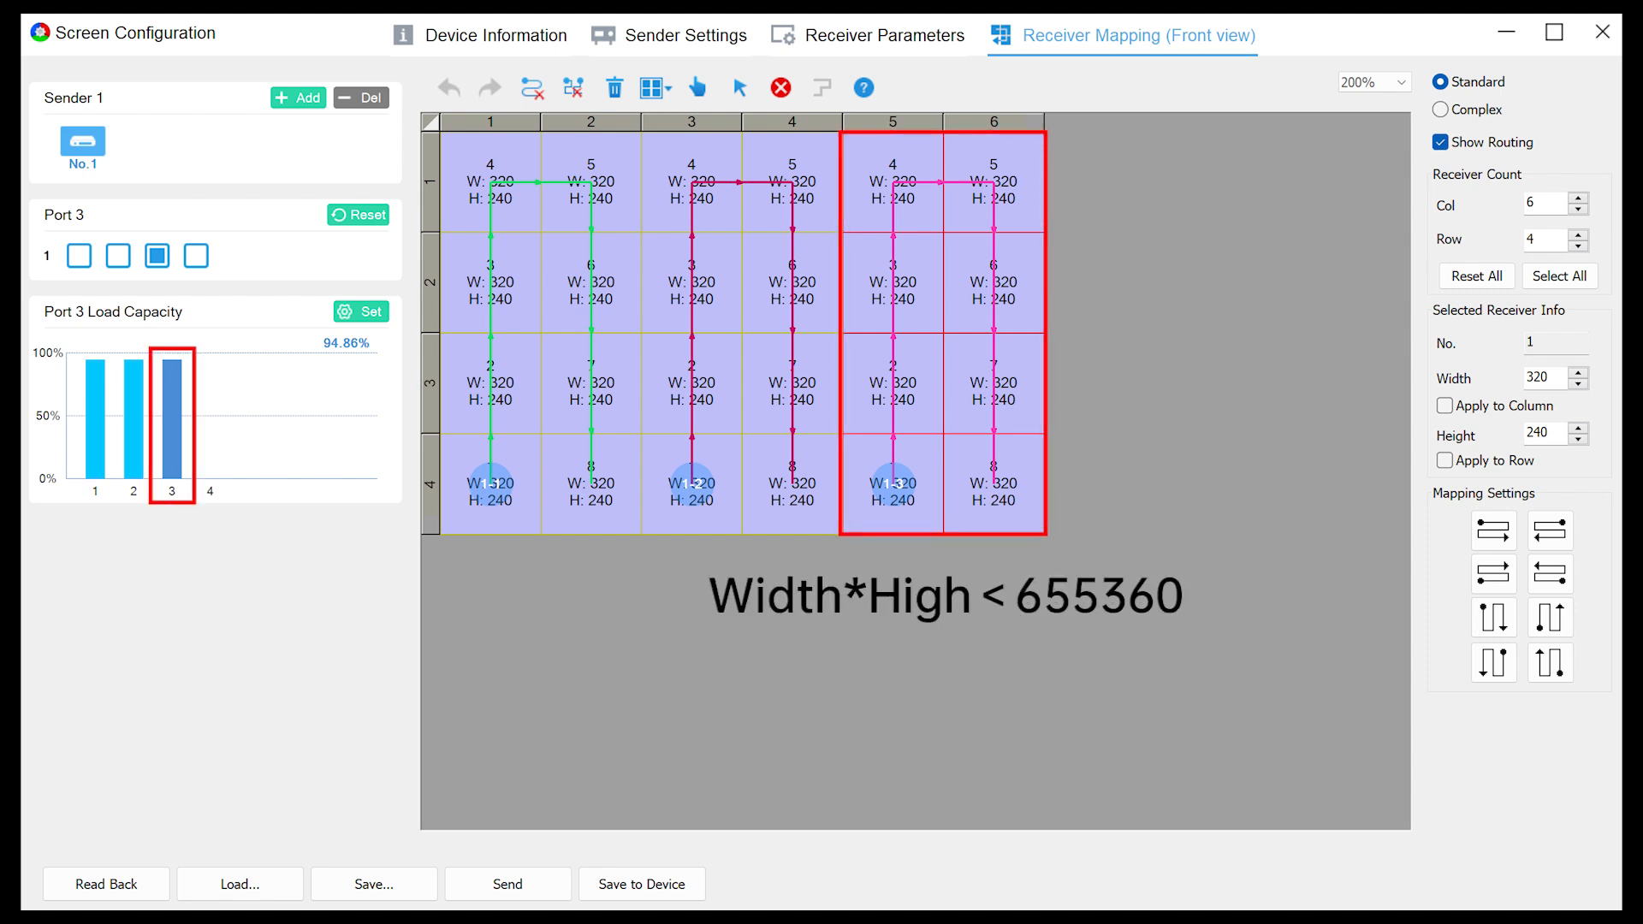
- Route columns 3–4 on port 2 and columns 5–6 on port 3
click(1443, 109)
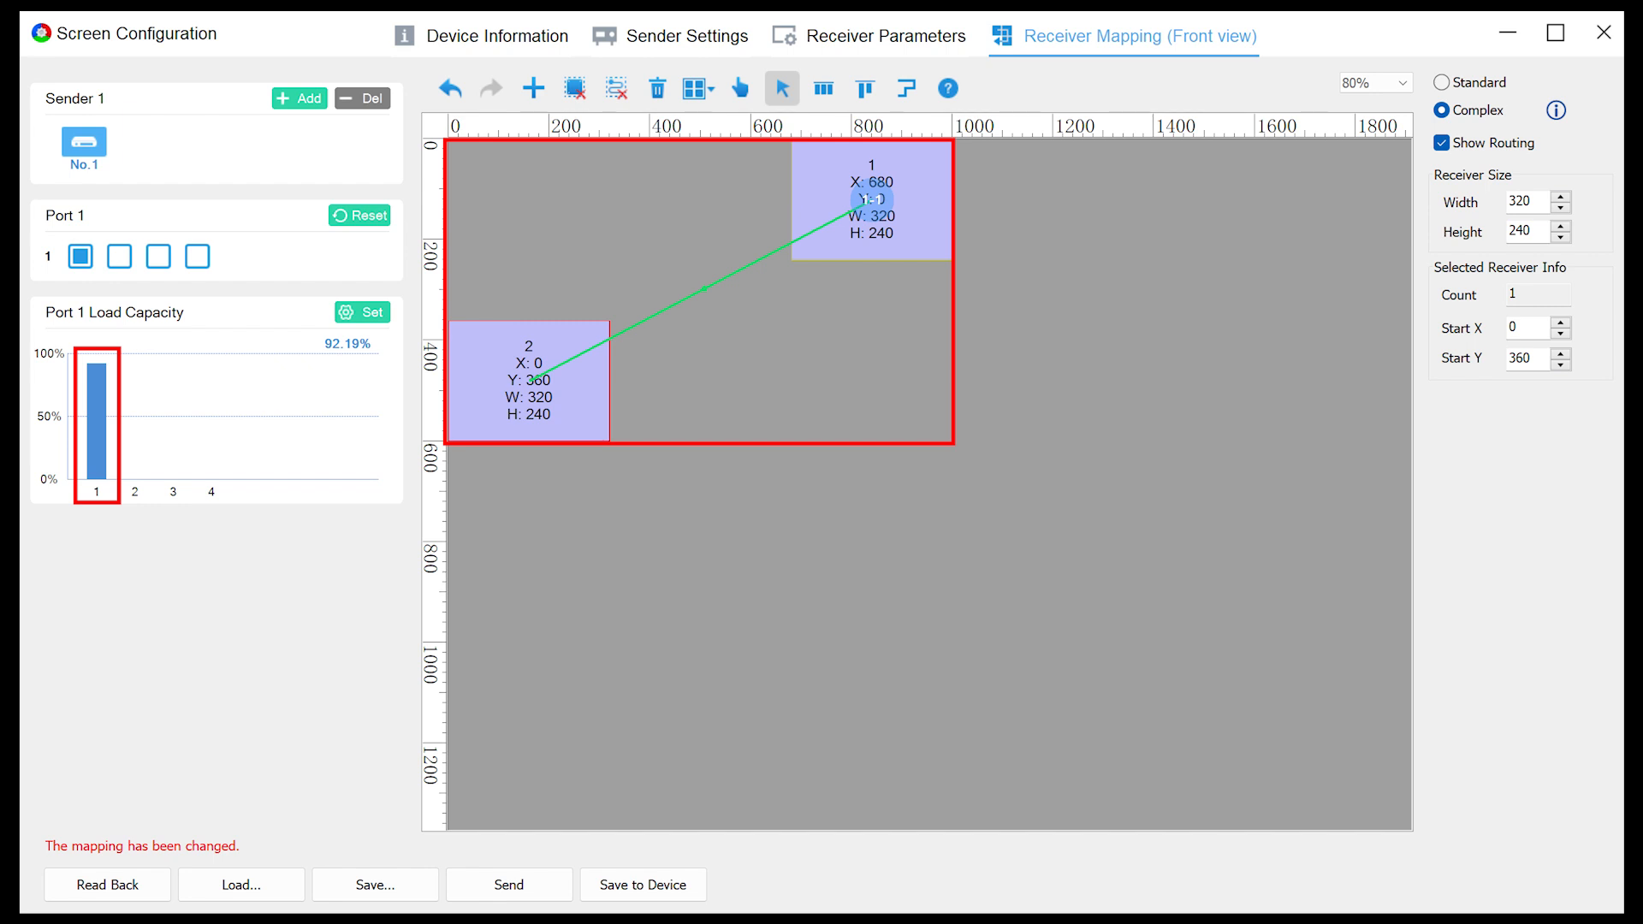
click(780, 88)
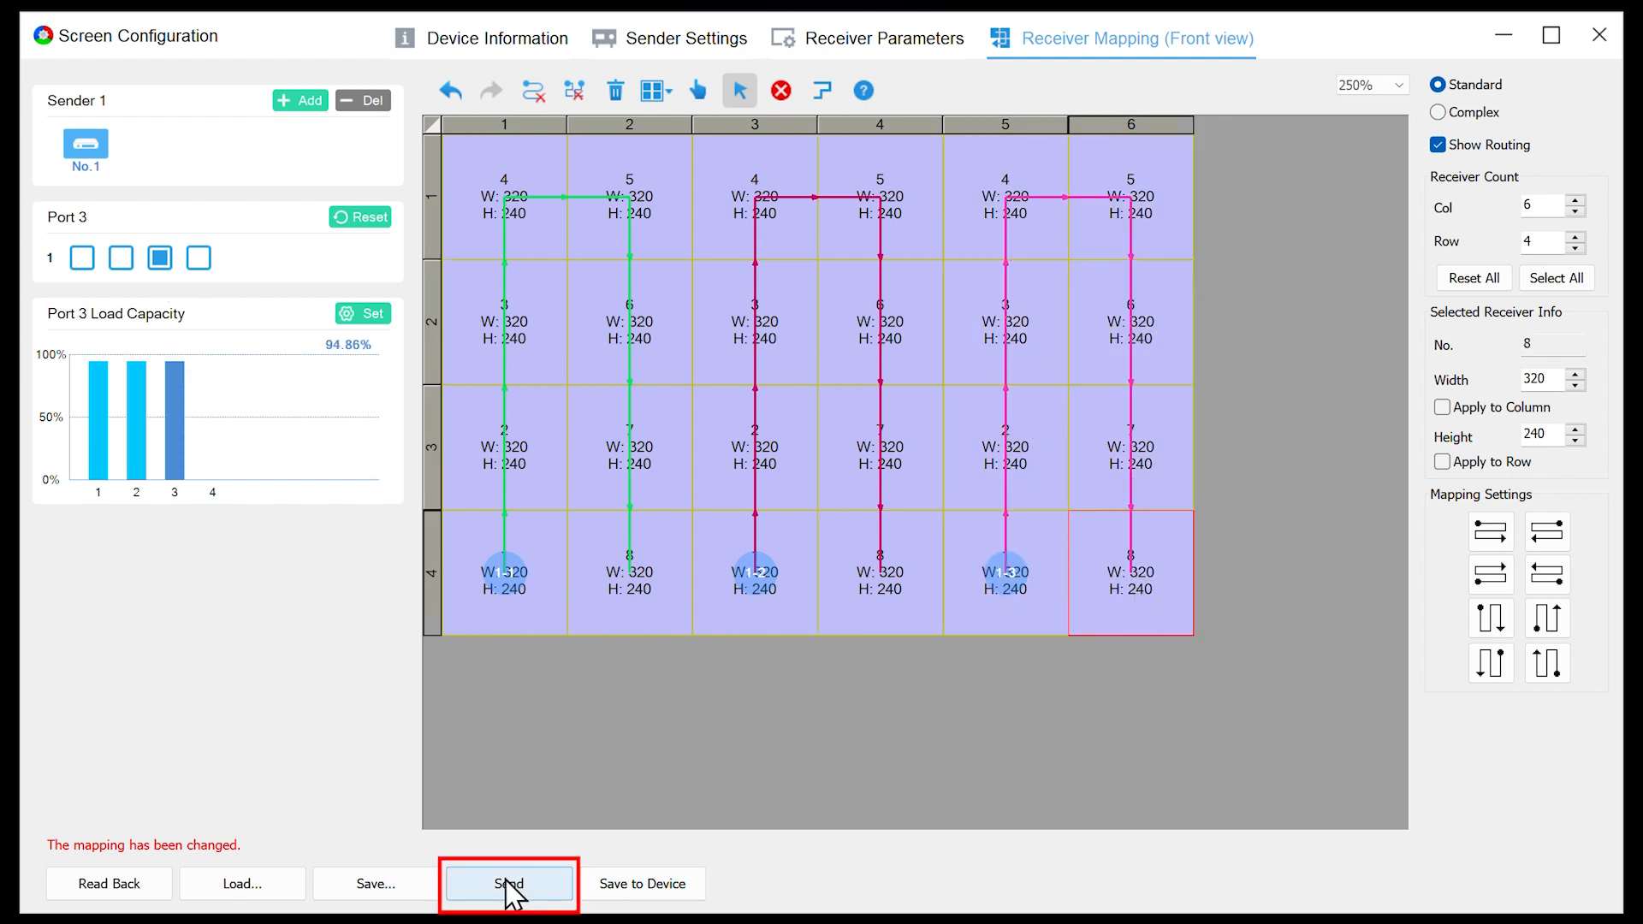
mouse_move(642, 883)
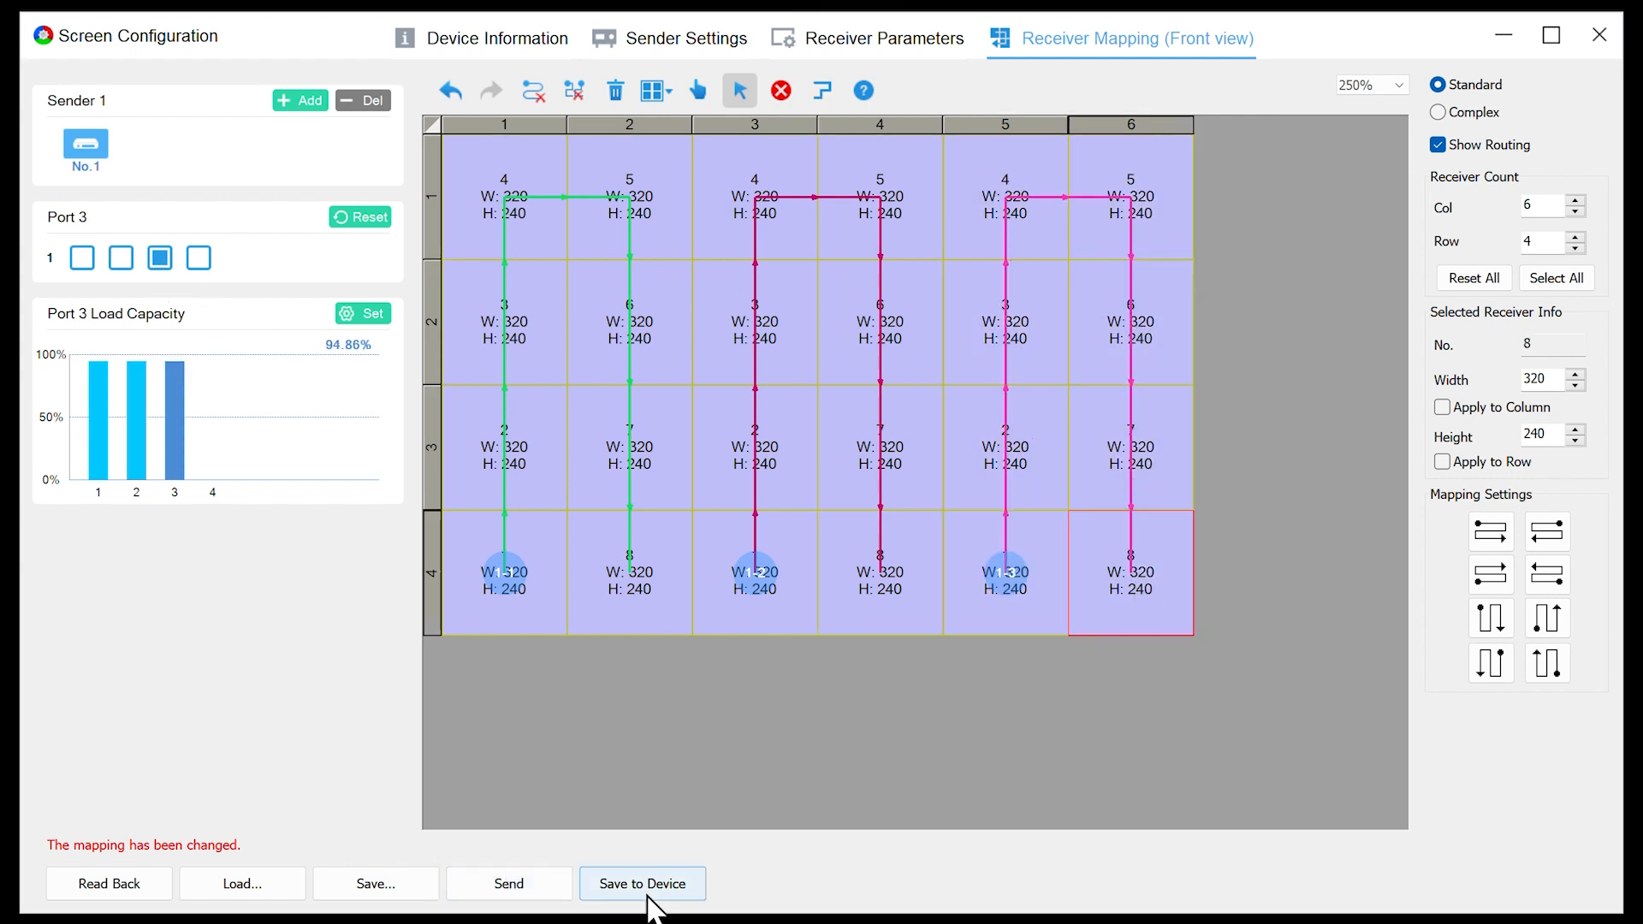
- Save the sent three-port 6×4 receiver map to the device
click(642, 883)
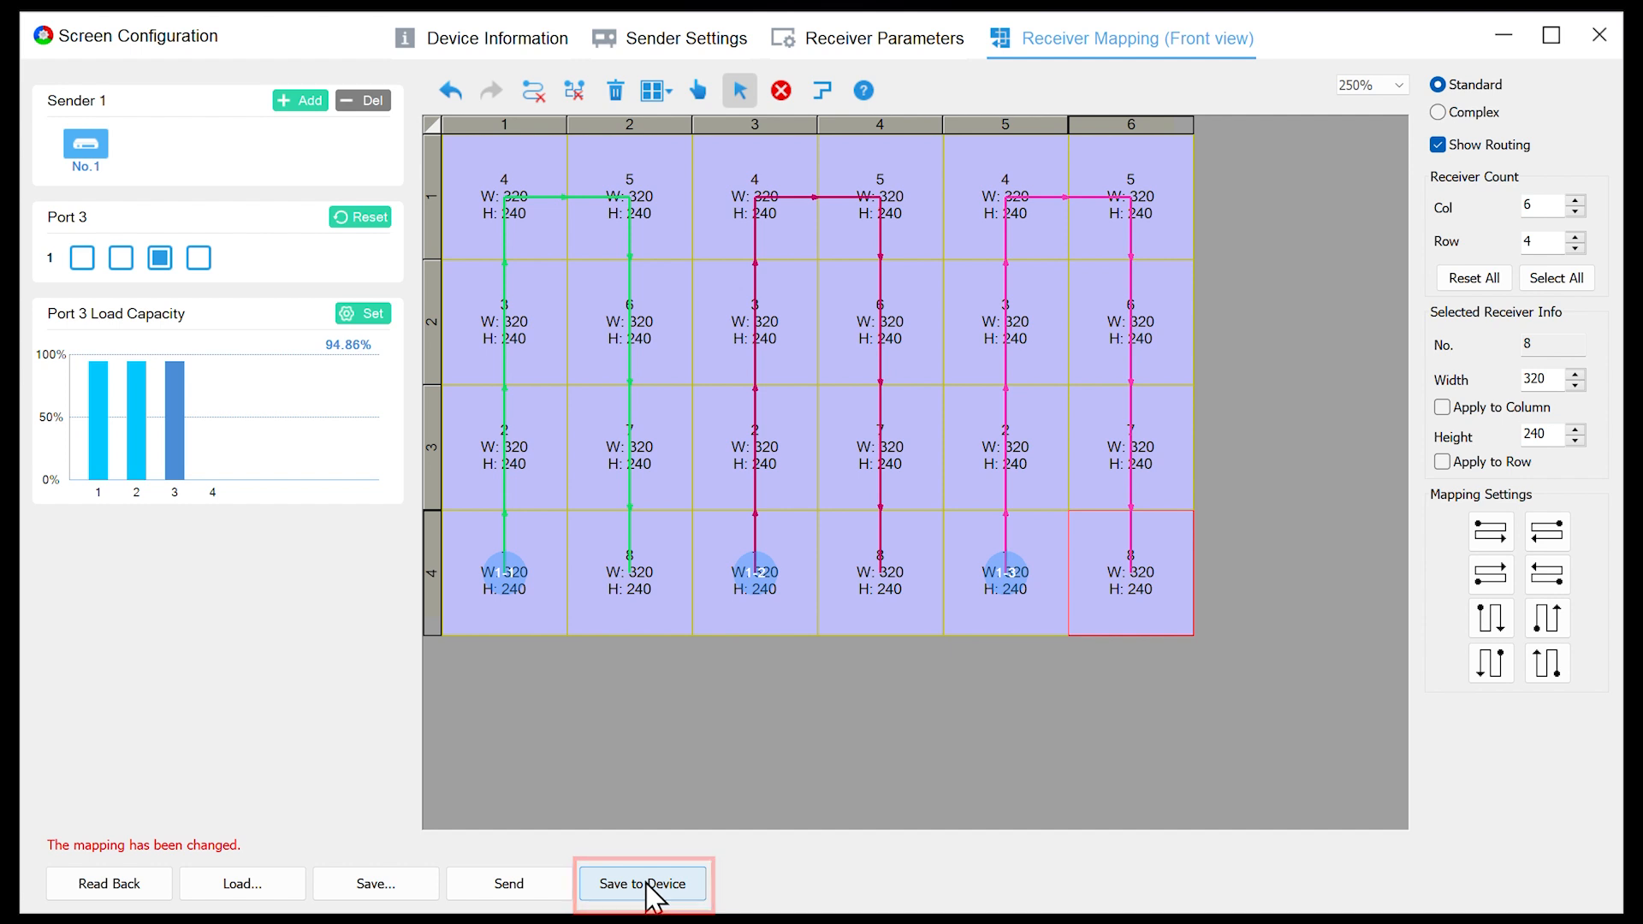
mouse_move(643, 883)
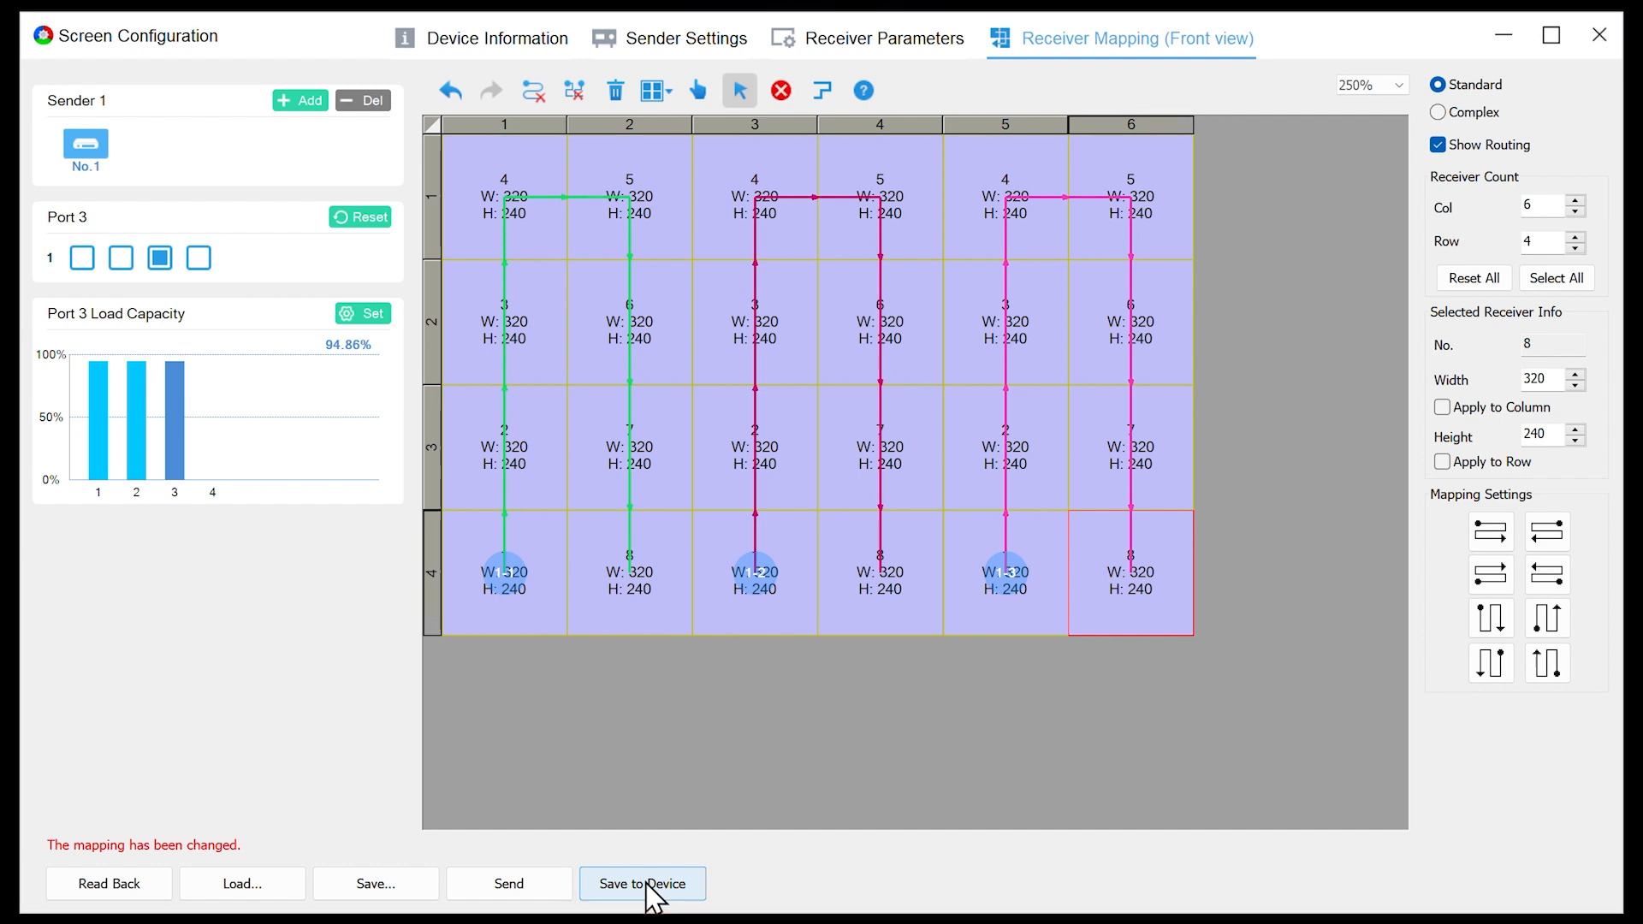